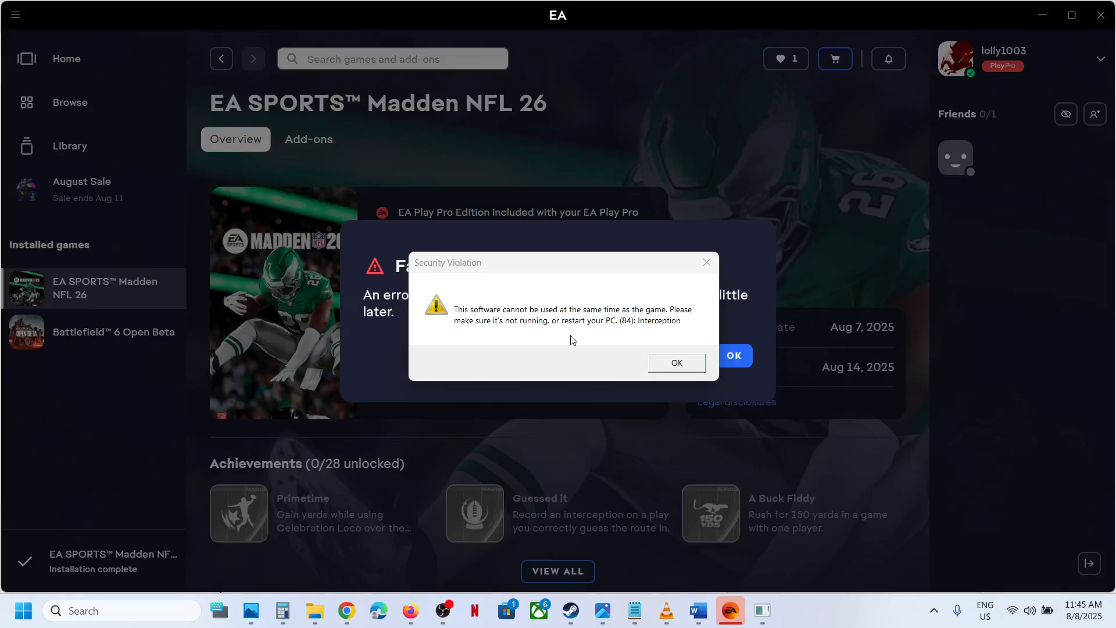
pyautogui.moveTo(682, 342)
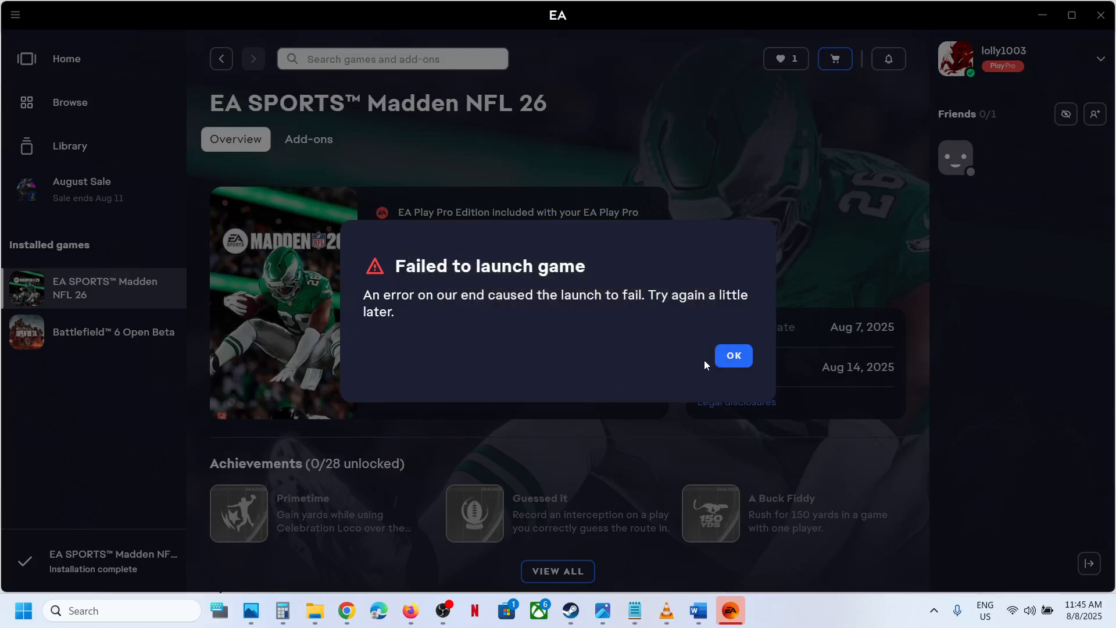
# Step: Dismiss the Security Violation and 'Failed to launch game' dialogs for Madden NFL 26
pyautogui.click(734, 356)
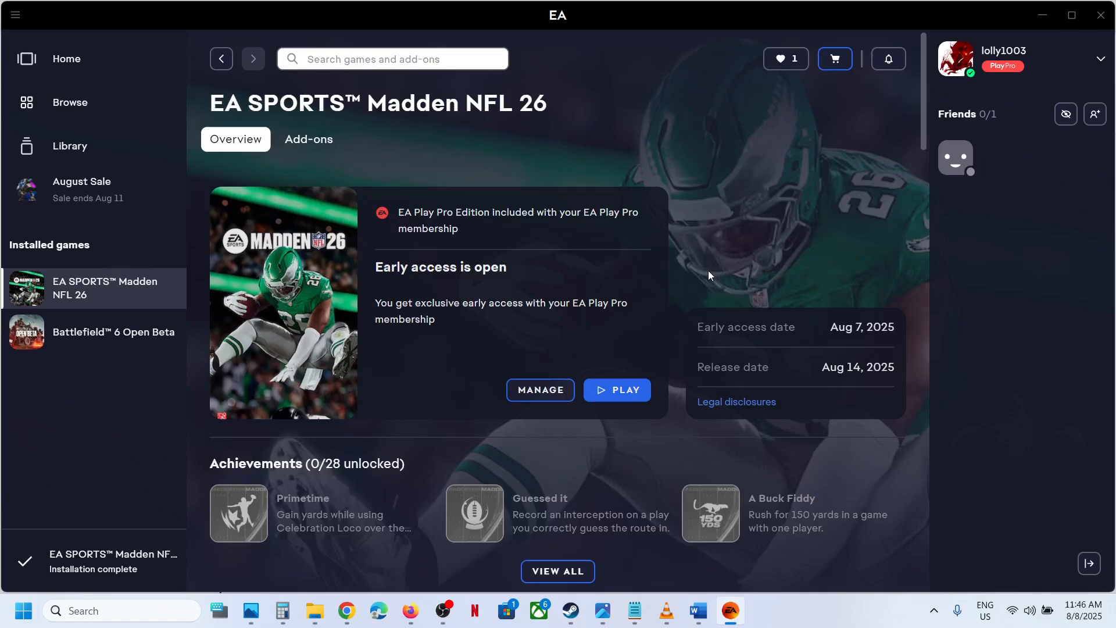
pyautogui.moveTo(317, 615)
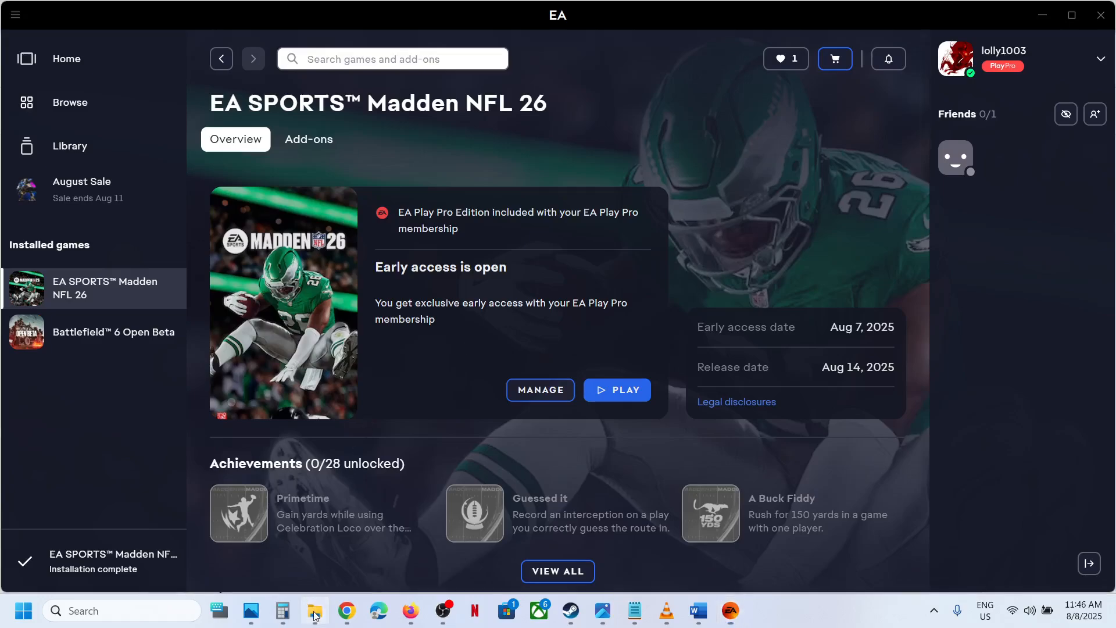
# Step: Select install-interception.exe on the C: drive and bring up the Word notes of its commands
pyautogui.click(315, 609)
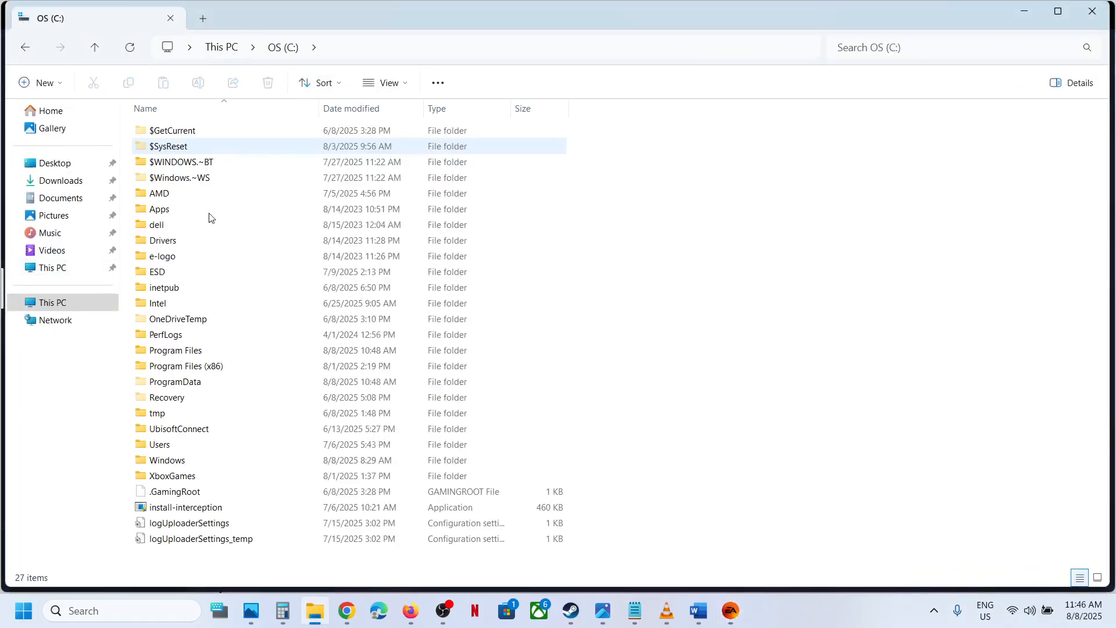
pyautogui.click(185, 507)
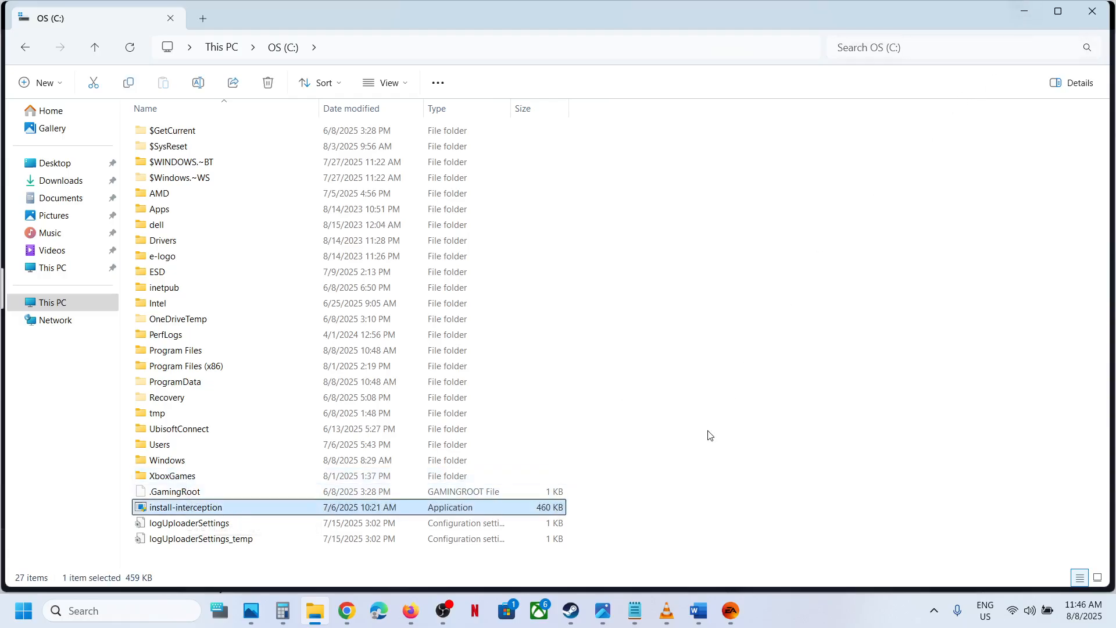
pyautogui.click(698, 611)
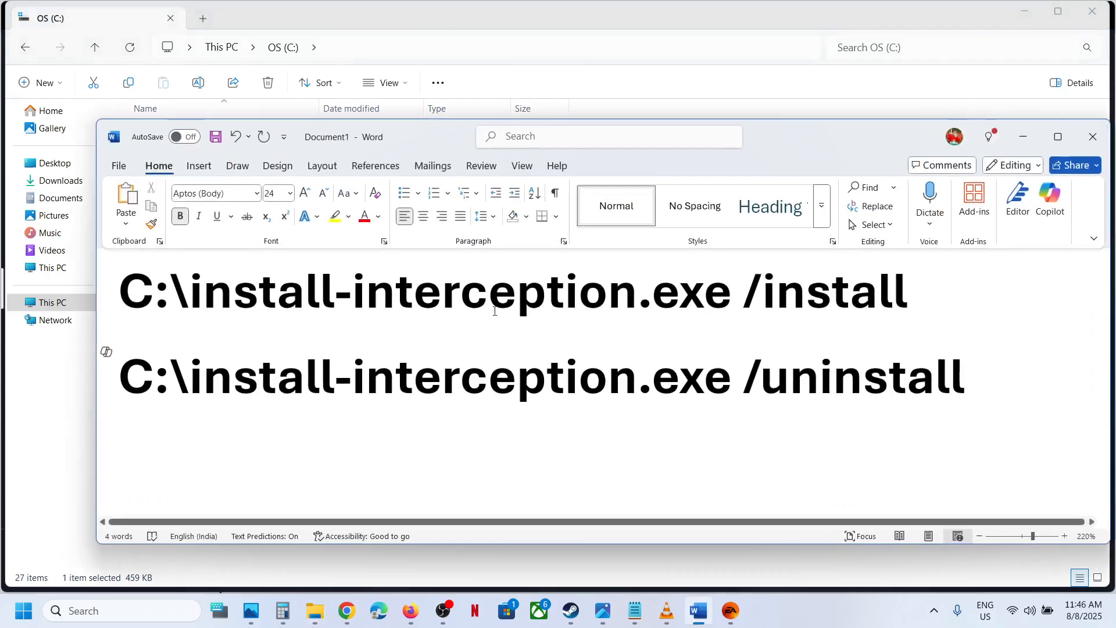
pyautogui.click(821, 378)
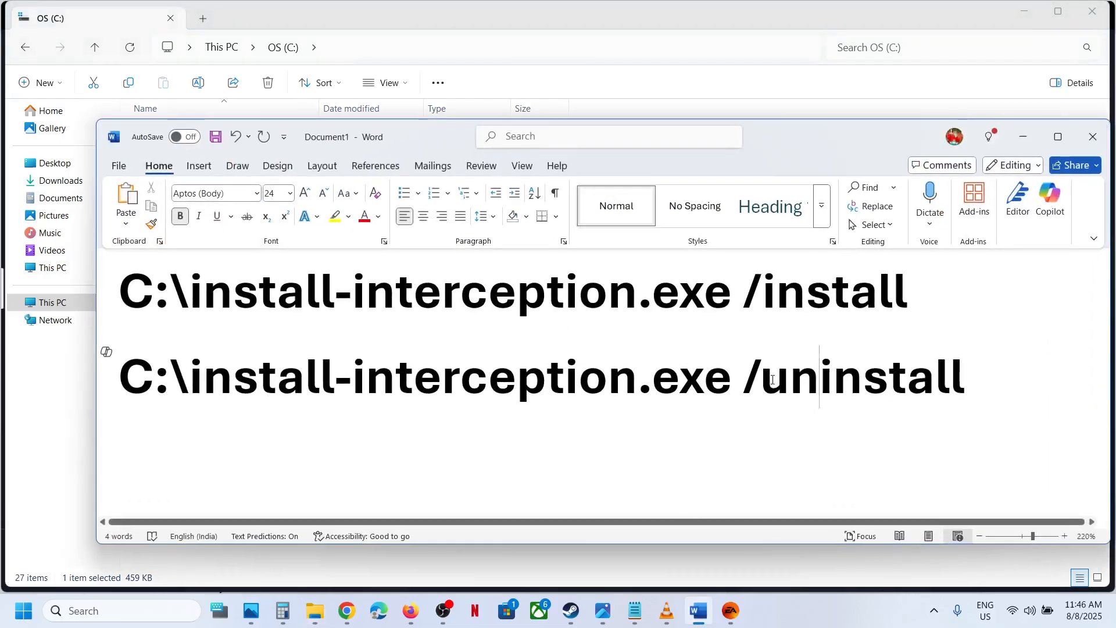
pyautogui.moveTo(666, 358)
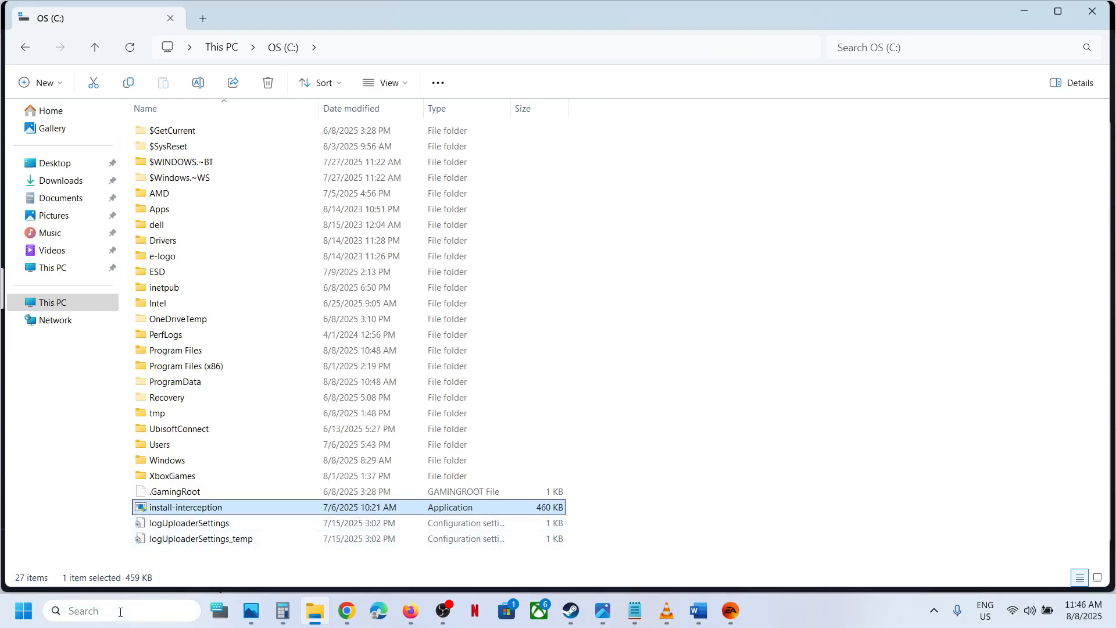
# Step: Launch Command Prompt as administrator from the cmd search and approve the UAC prompt
pyautogui.write('cmd')
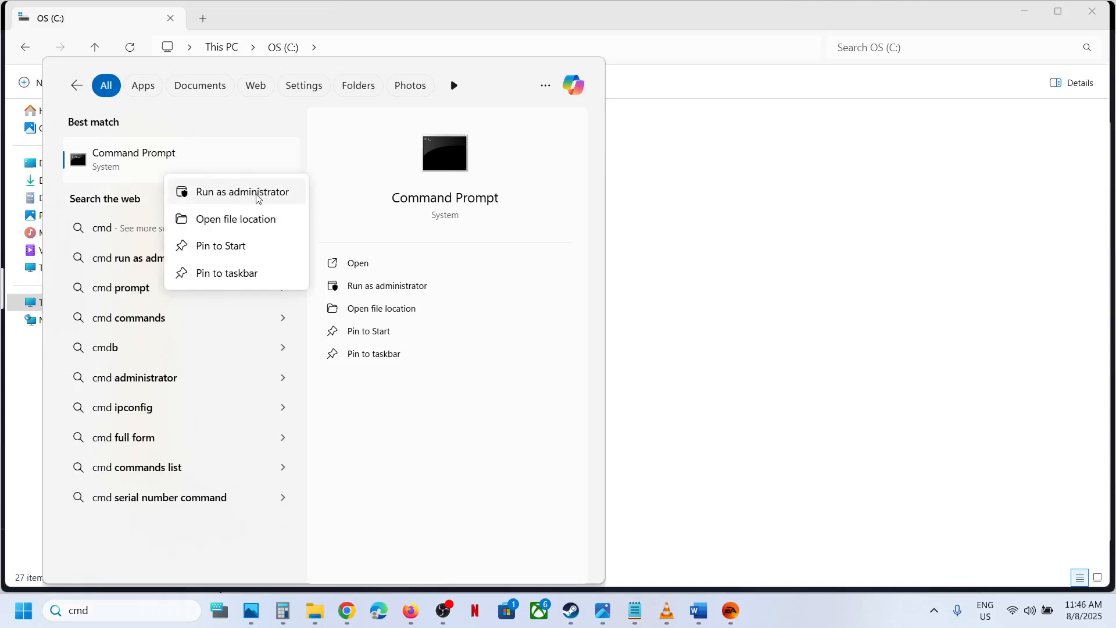
pyautogui.click(243, 190)
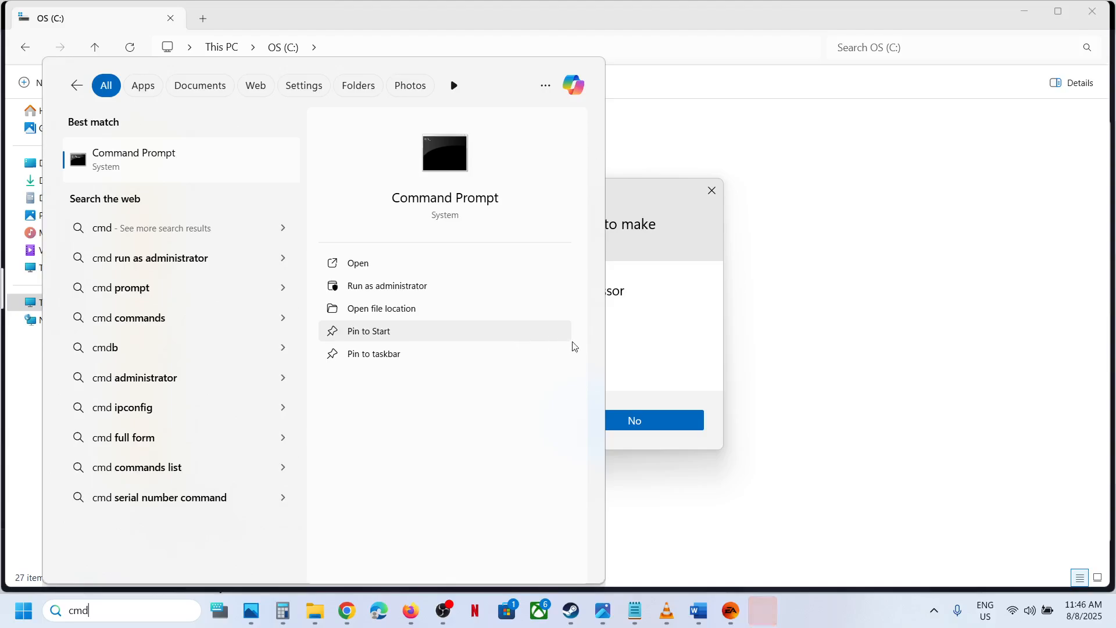
pyautogui.click(386, 286)
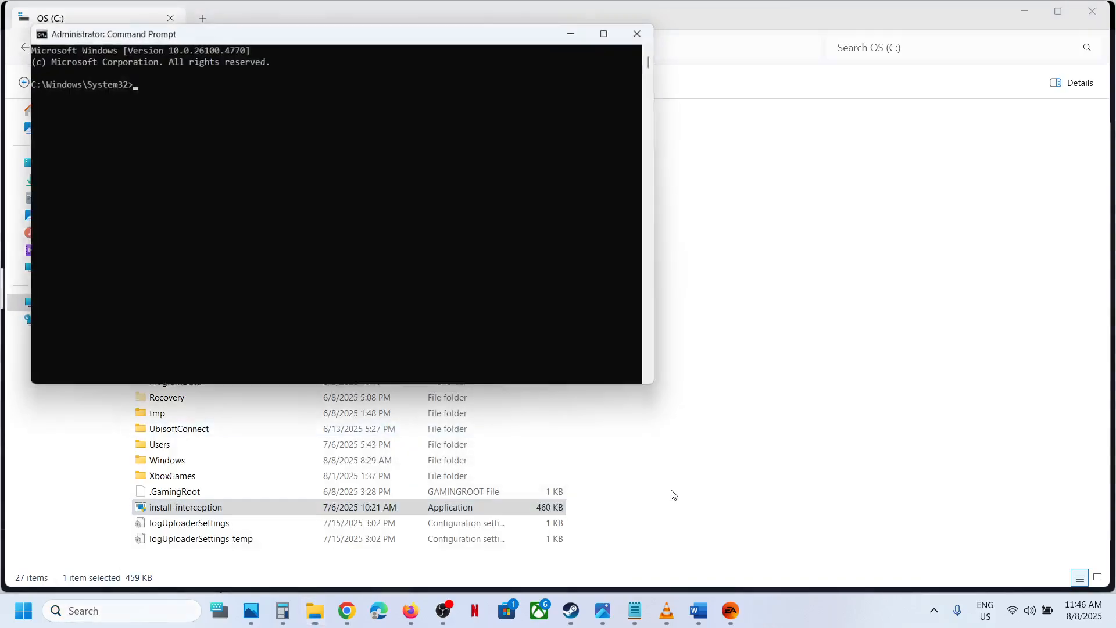
pyautogui.click(697, 609)
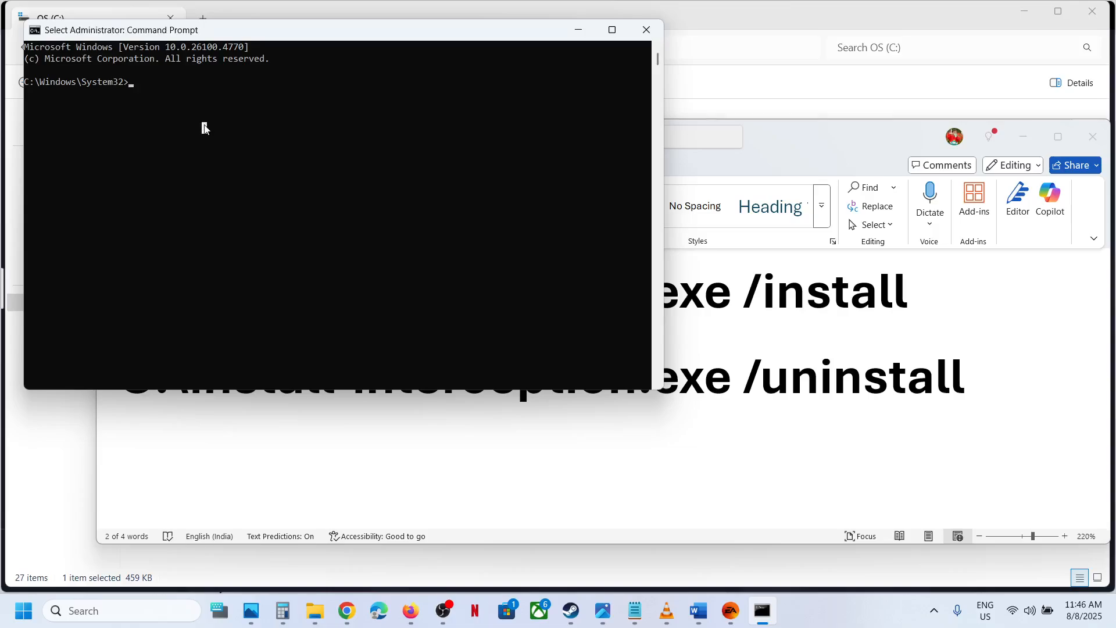
# Step: Run C:\install-interception.exe /install then /uninstall, and highlight the reboot-required message
pyautogui.write('C:\\install-interception.exe /install')
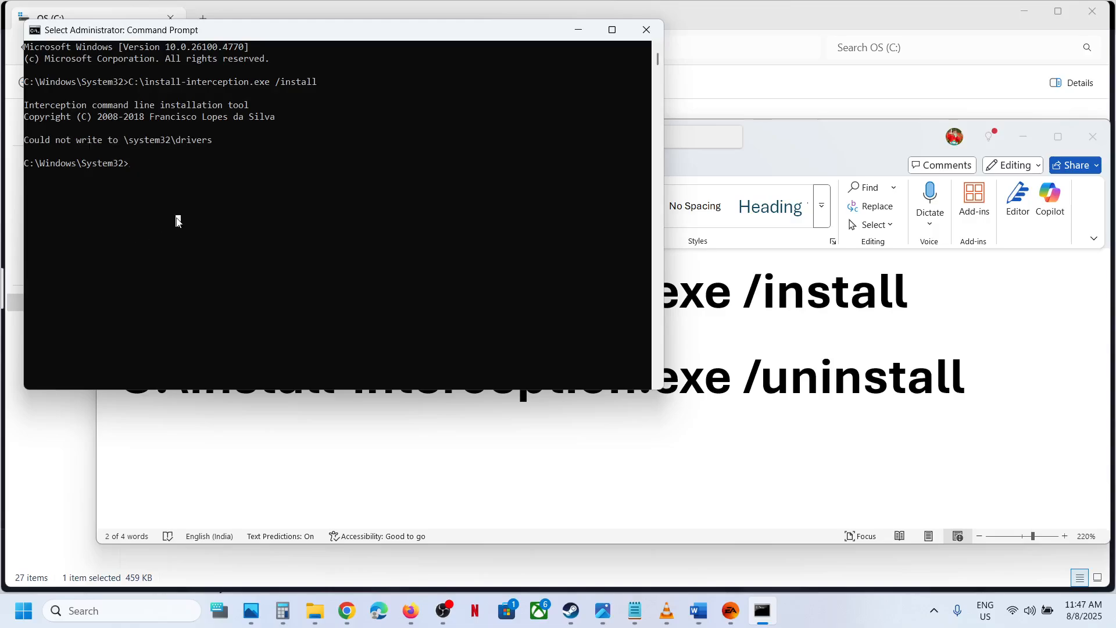
pyautogui.write('C:\\install-interception.exe /uninstall')
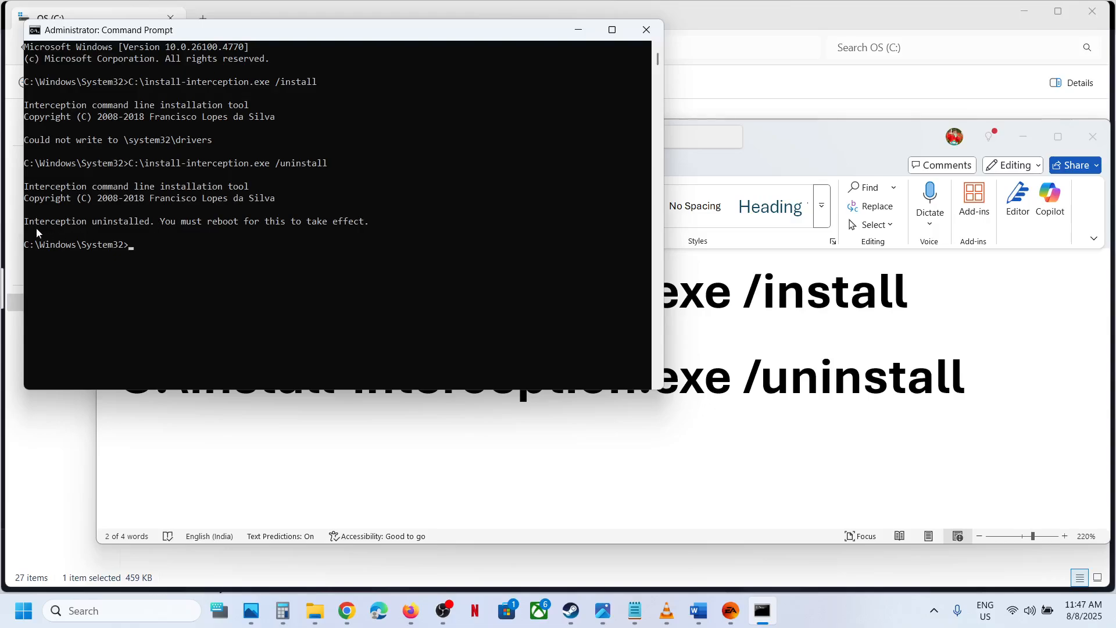
pyautogui.moveTo(24, 221); pyautogui.dragTo(159, 226)
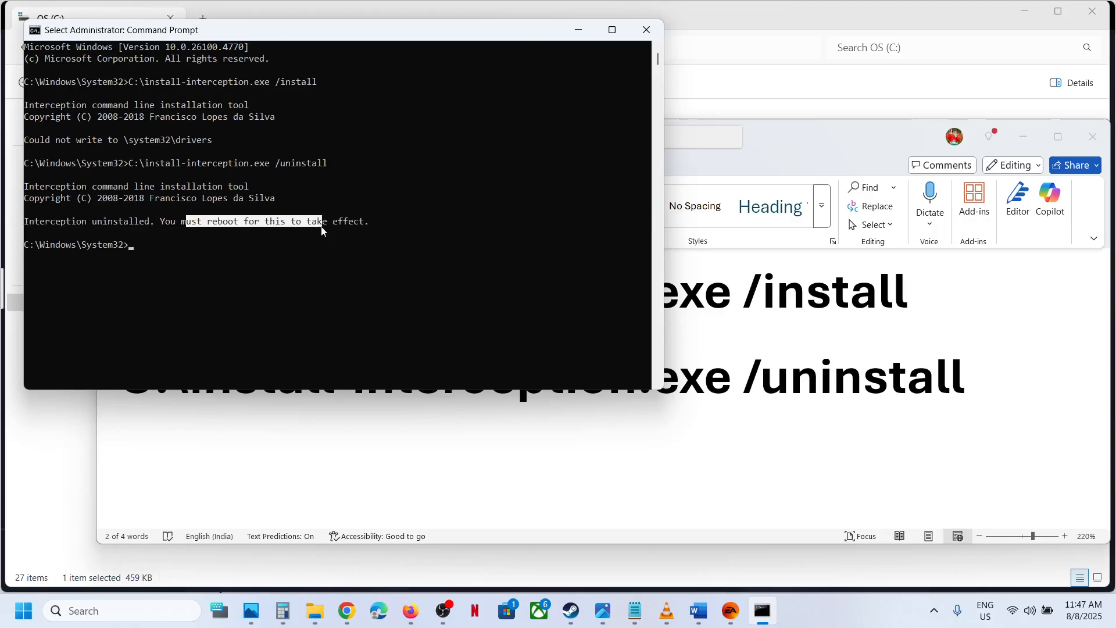
# Step: Restart the PC from the Start menu's power options
pyautogui.click(23, 611)
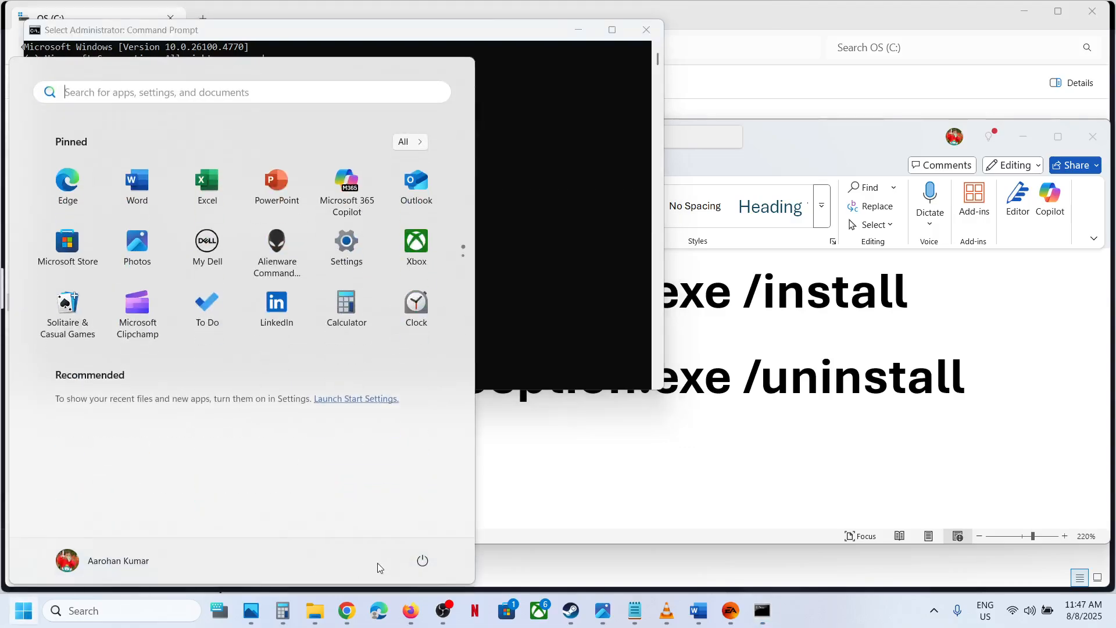
pyautogui.click(422, 560)
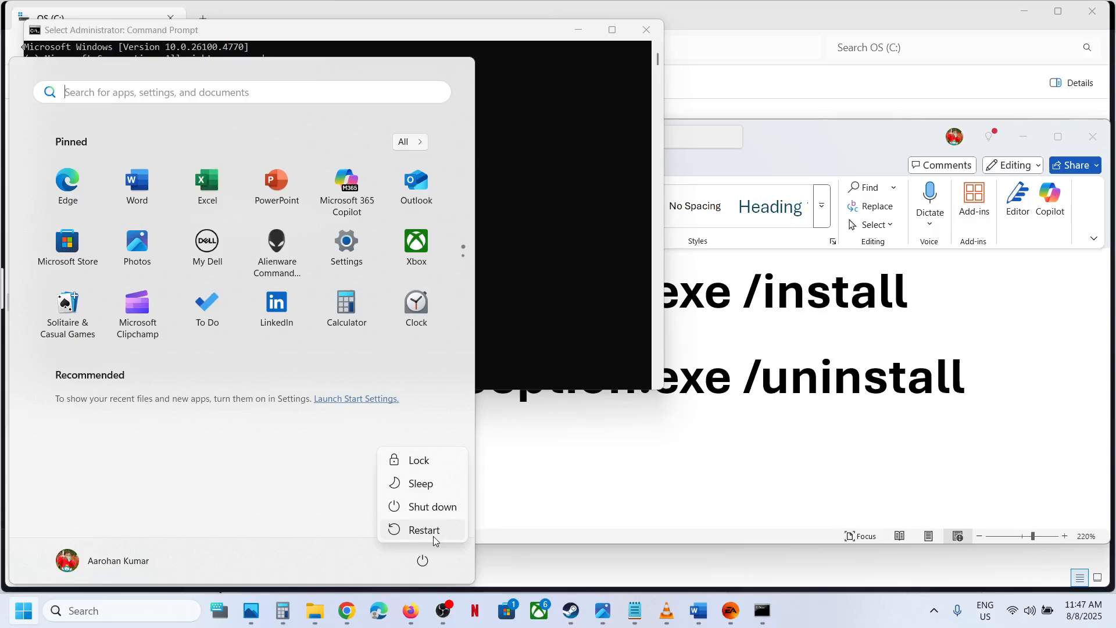
pyautogui.click(730, 610)
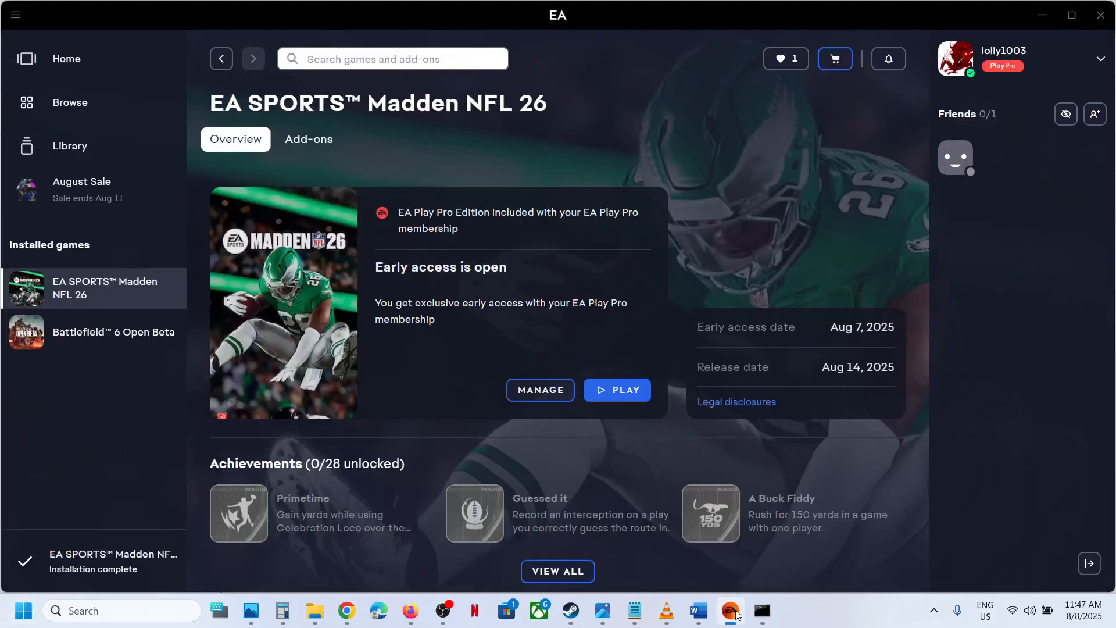